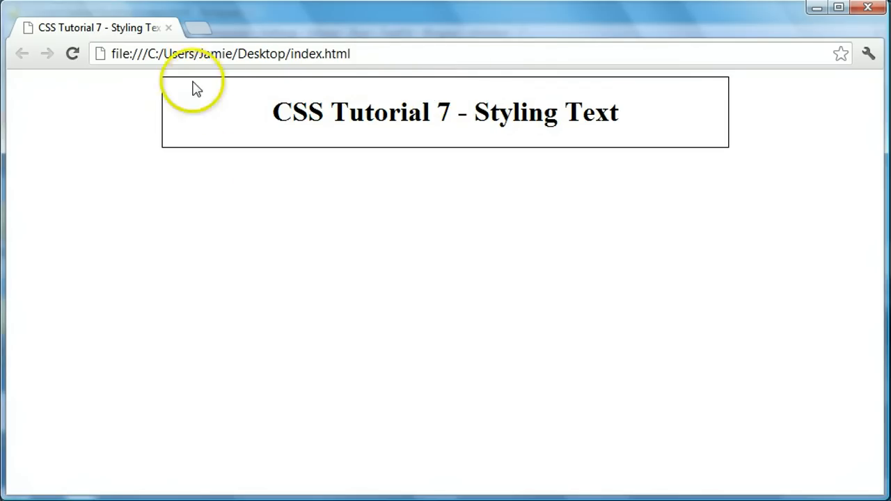
mouse_move(417, 108)
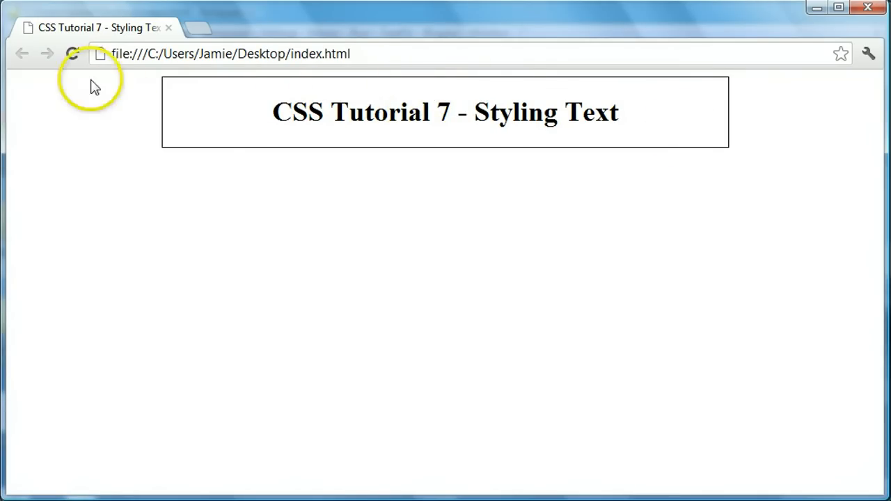
mouse_move(482, 139)
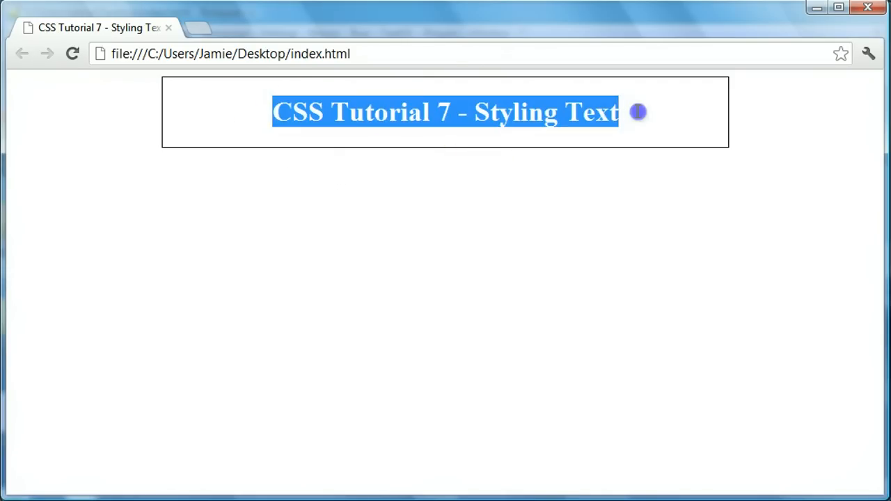
Step: Compare the styles.css and index.html tabs, ending on the page markup
left_click(699, 129)
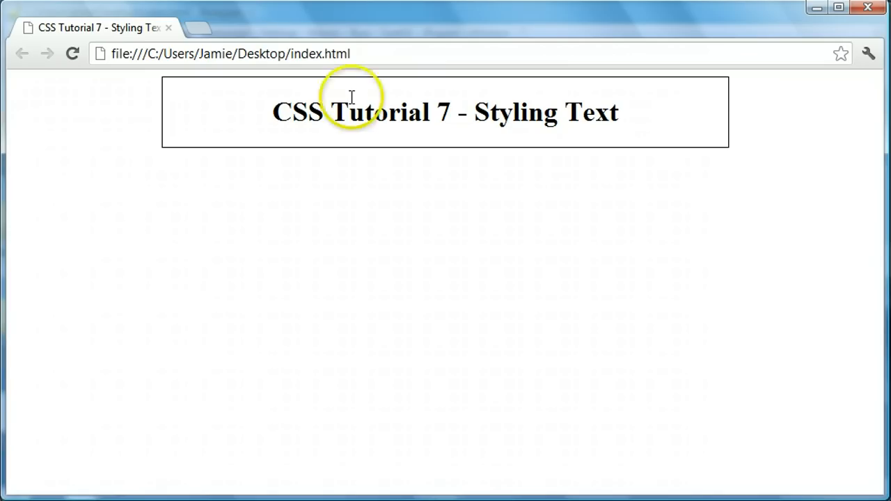
mouse_move(477, 111)
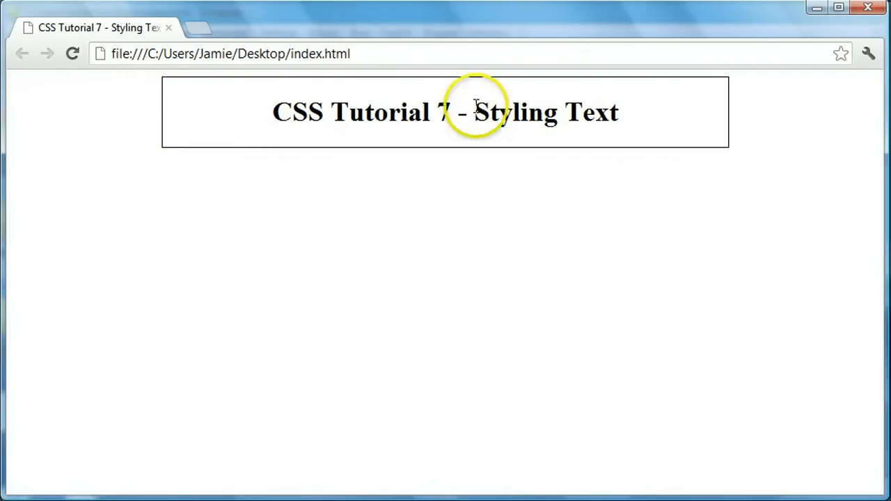
mouse_move(137, 211)
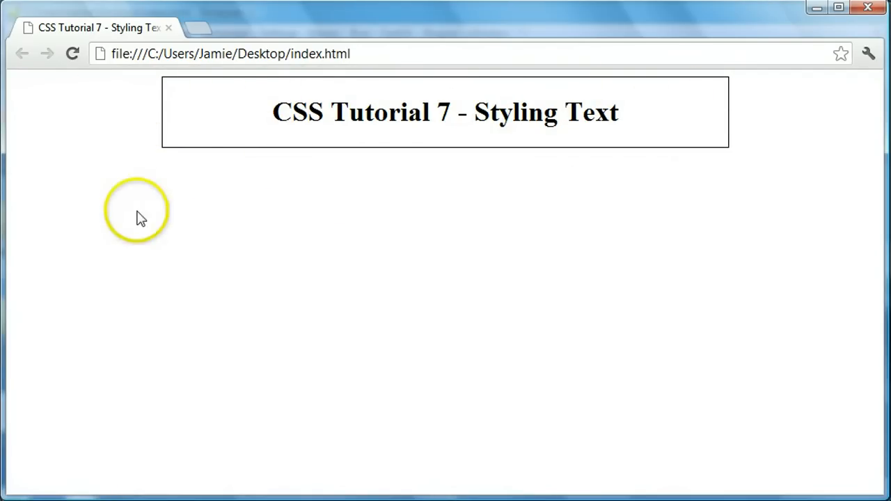
mouse_move(236, 244)
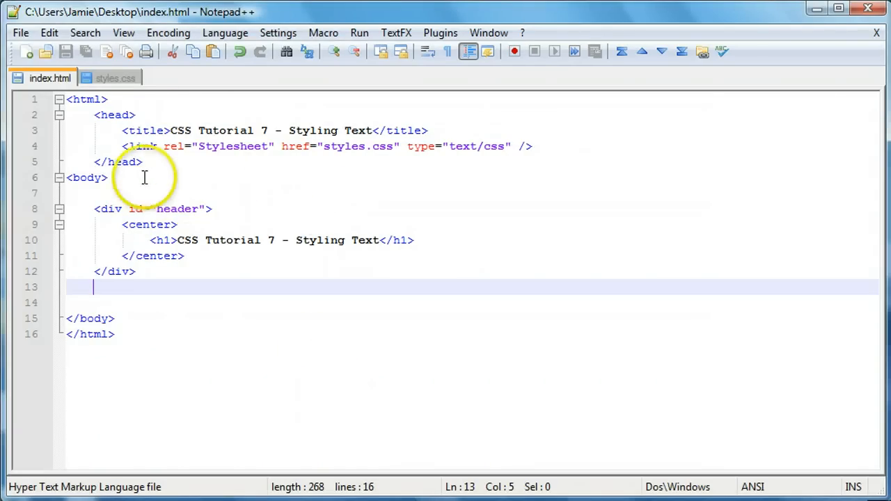
mouse_move(204, 170)
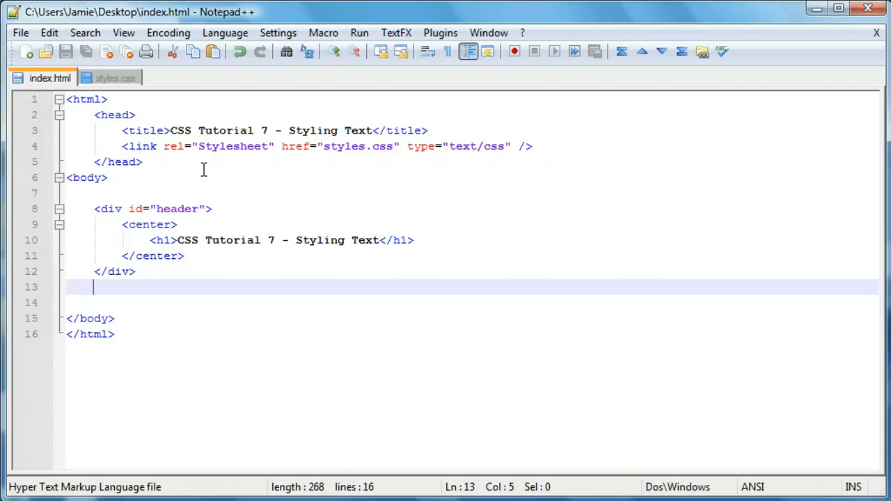
mouse_move(115, 77)
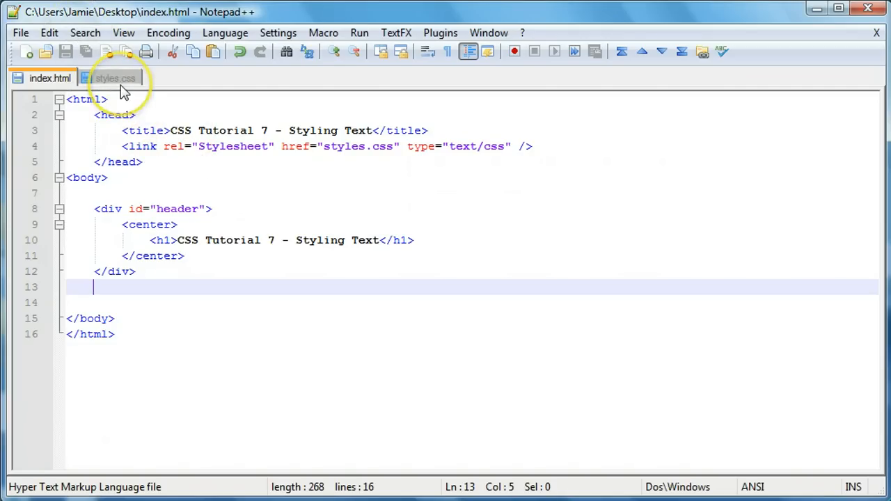
mouse_move(115, 78)
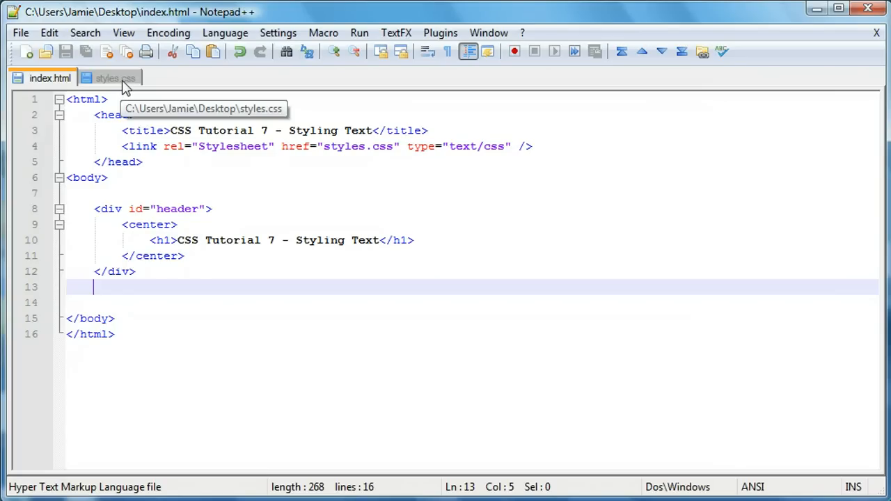
left_click(112, 78)
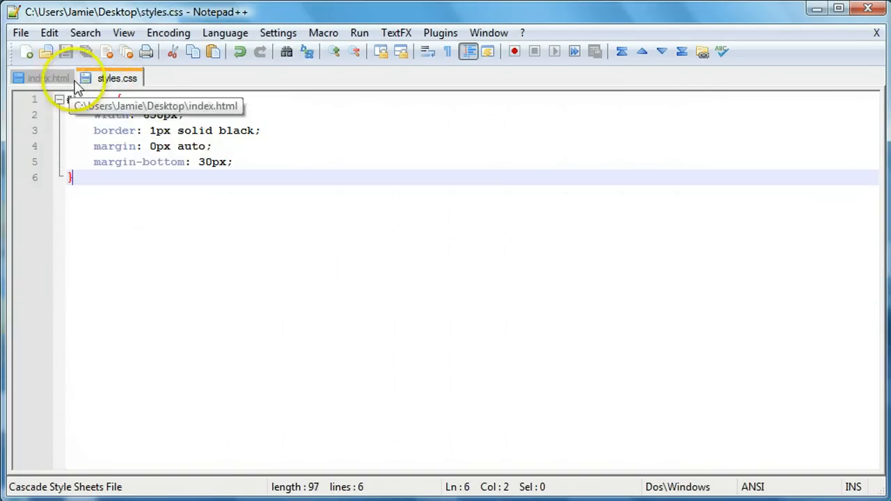
left_click(47, 77)
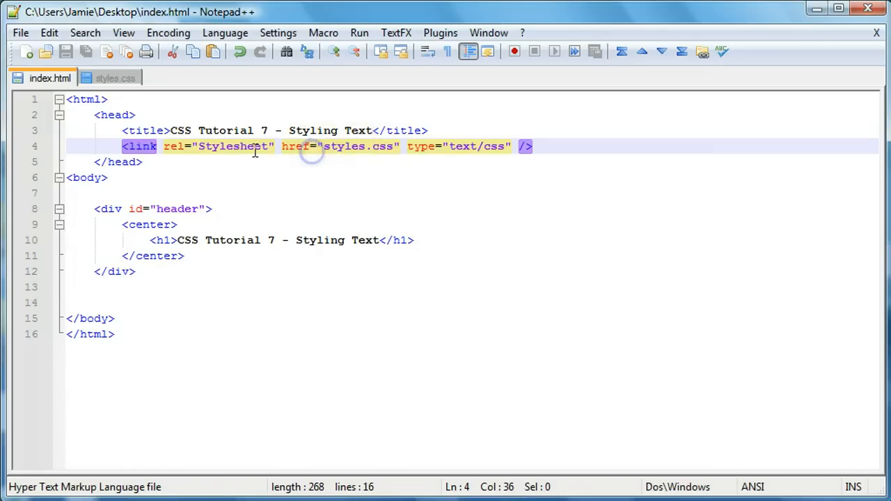
left_click(117, 78)
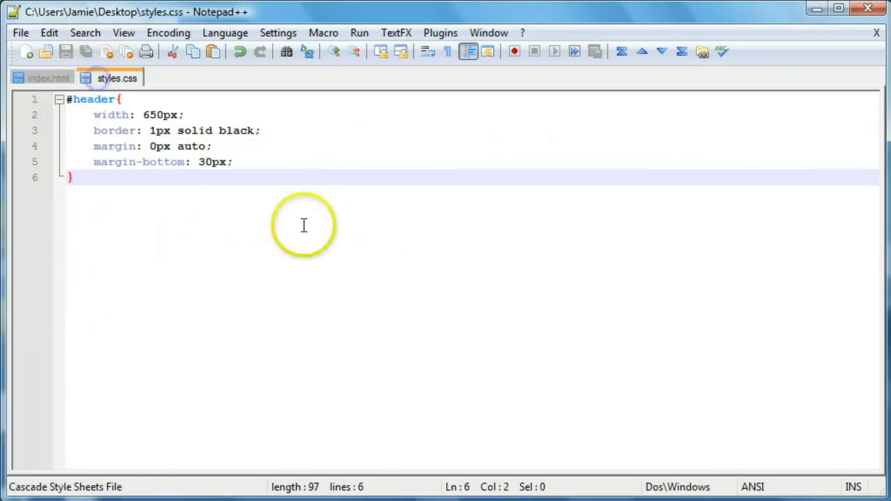
left_click(49, 78)
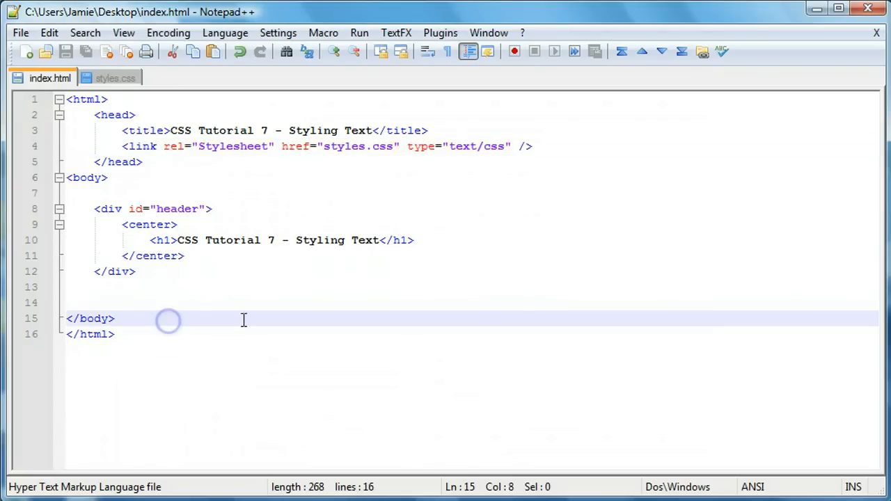
mouse_move(72, 202)
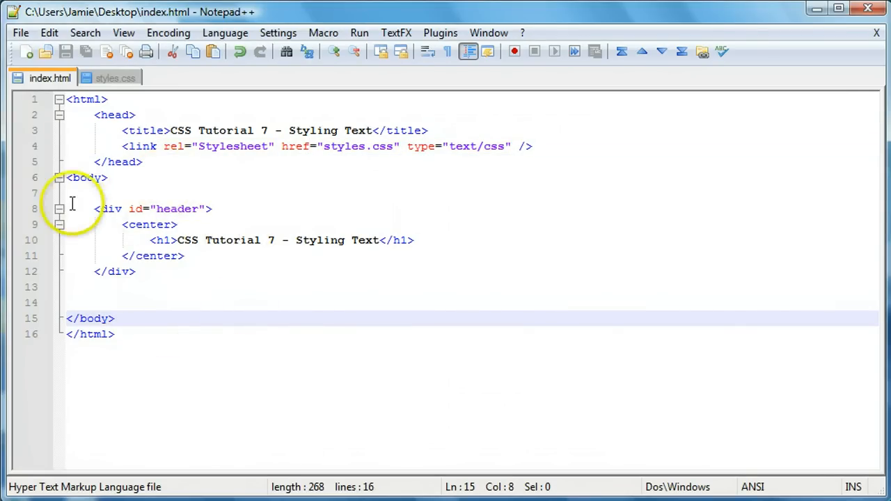
left_click_drag(95, 209, 185, 256)
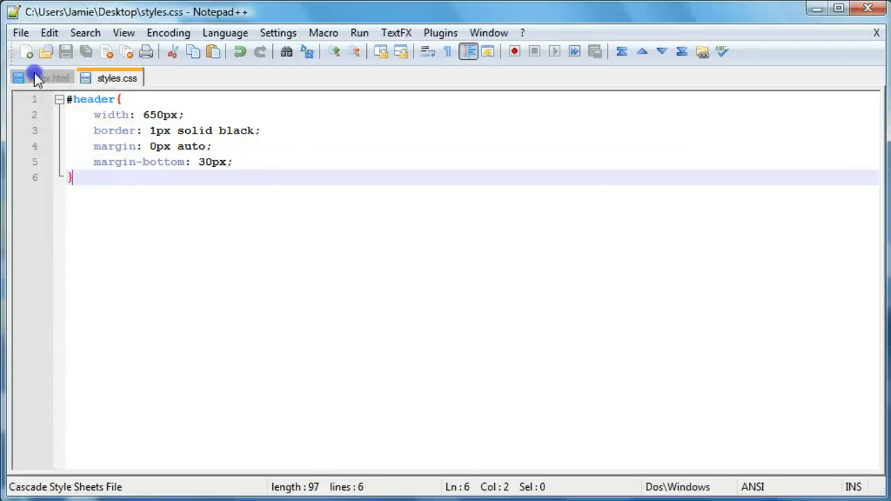
left_click(48, 77)
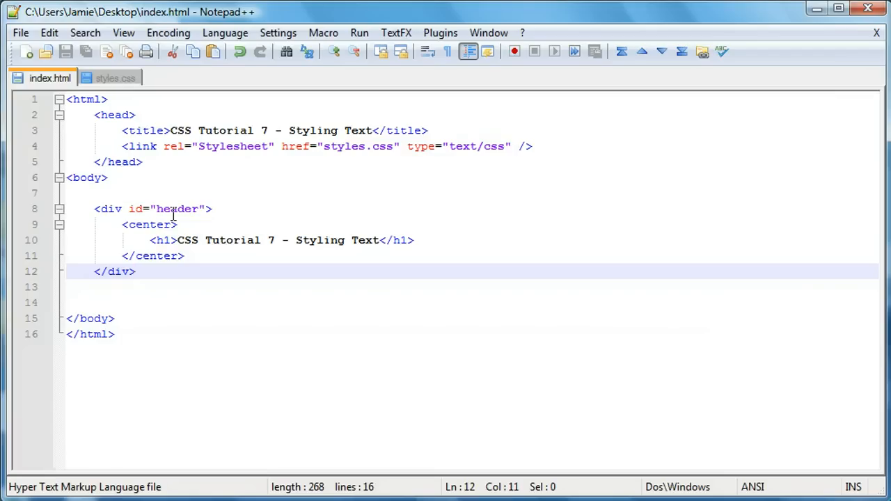
Step: Add a paragraph with id 'text' and 'This is some text!' below the header div
type("<p>")
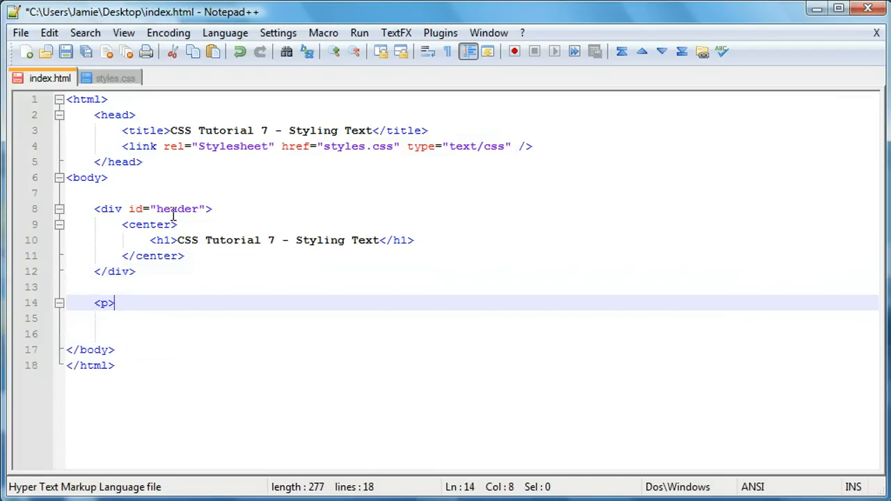
type("</p>")
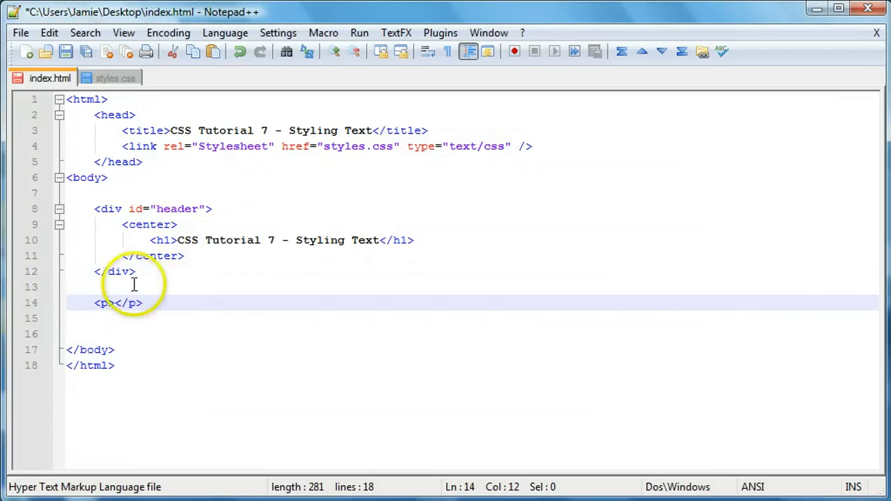
type("id=\"")
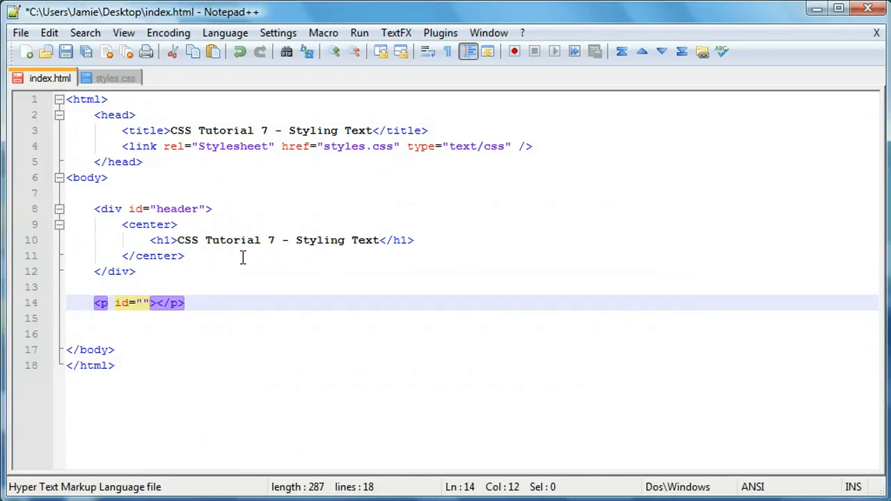
type("text")
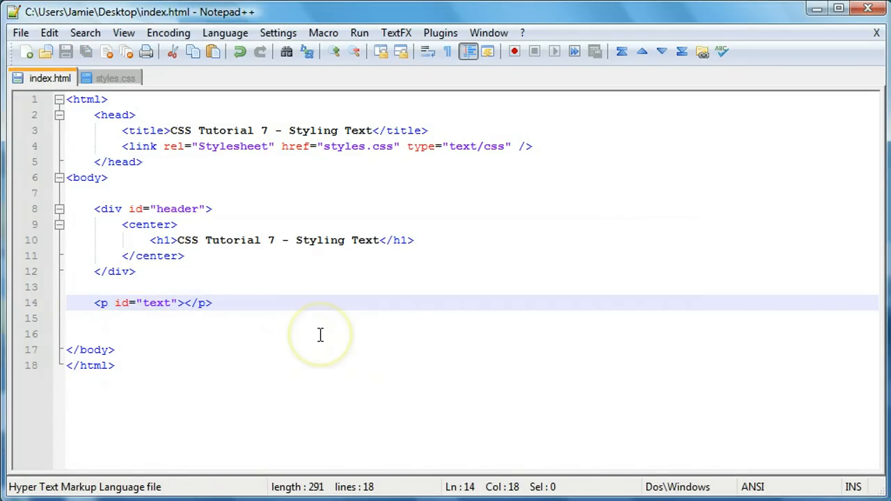
type("This is some text!")
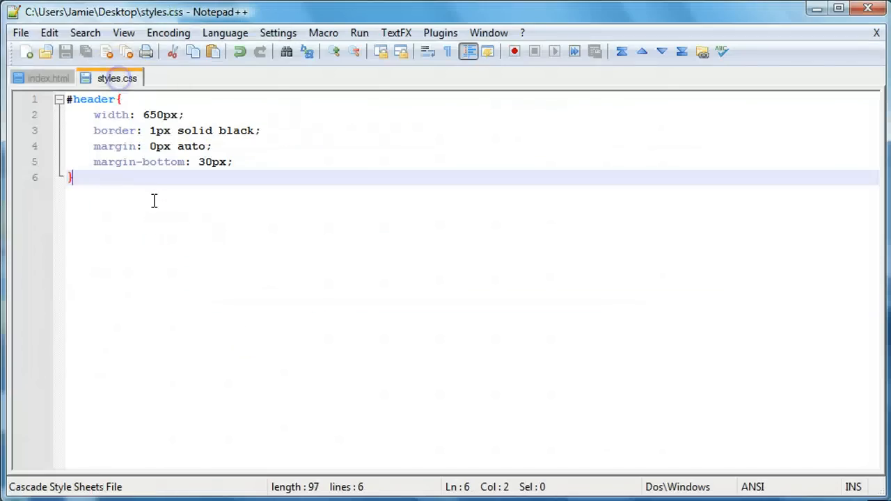
Step: Start a new #text rule below the header rule in styles.css
key("Enter")
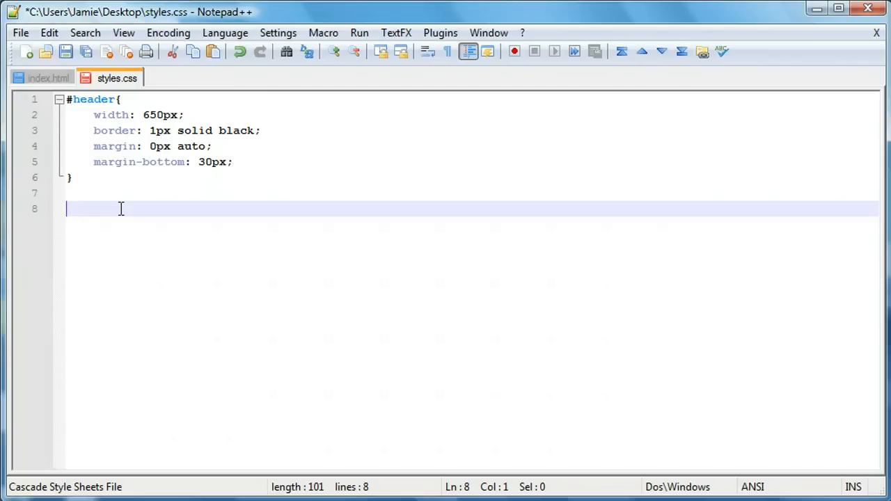
type("#")
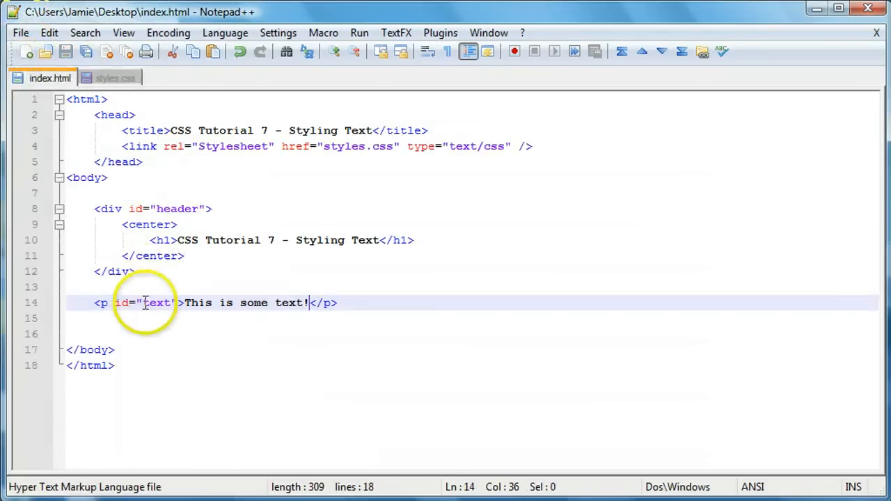
left_click(116, 78)
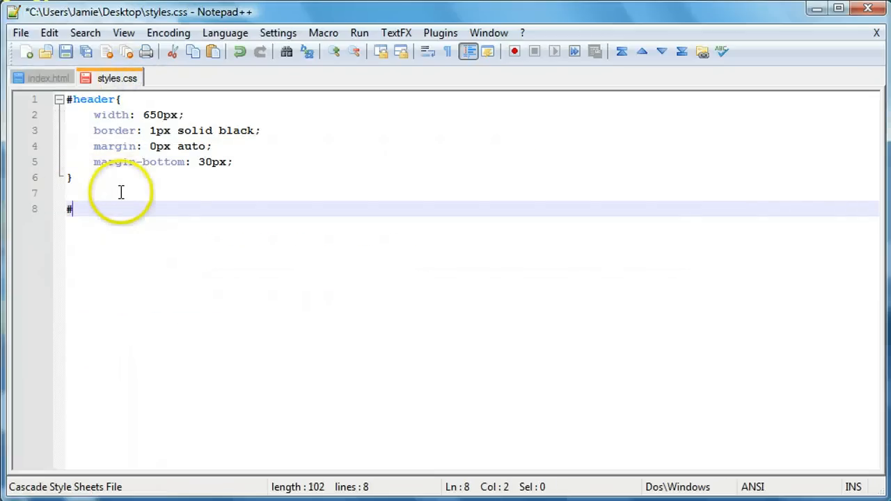
type("text")
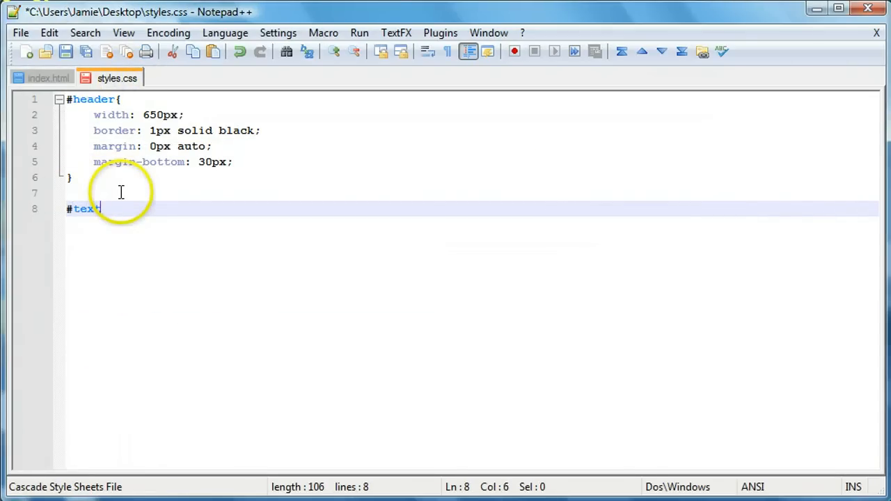
type("{")
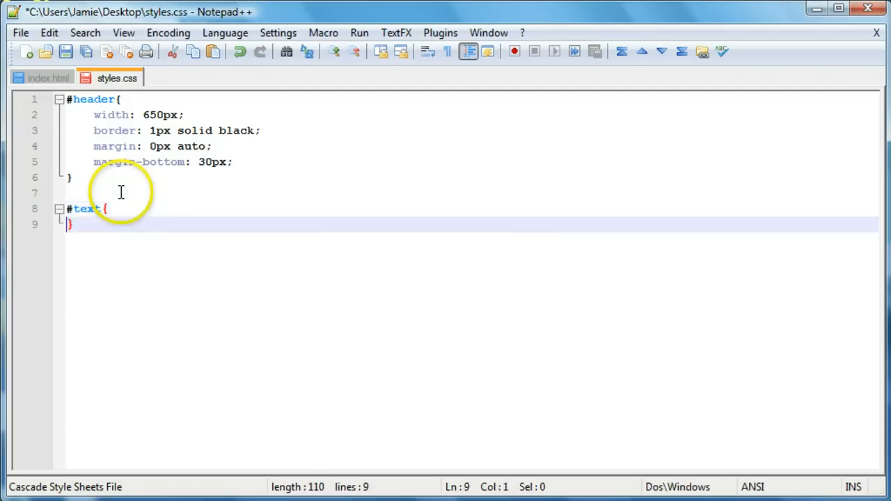
Step: Set color: red inside the #text rule and refresh the Chrome preview
key("Enter")
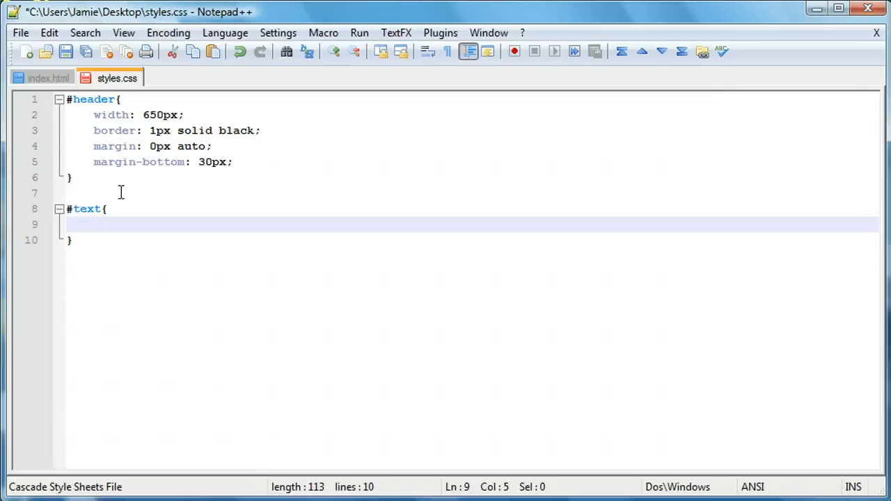
type("color:")
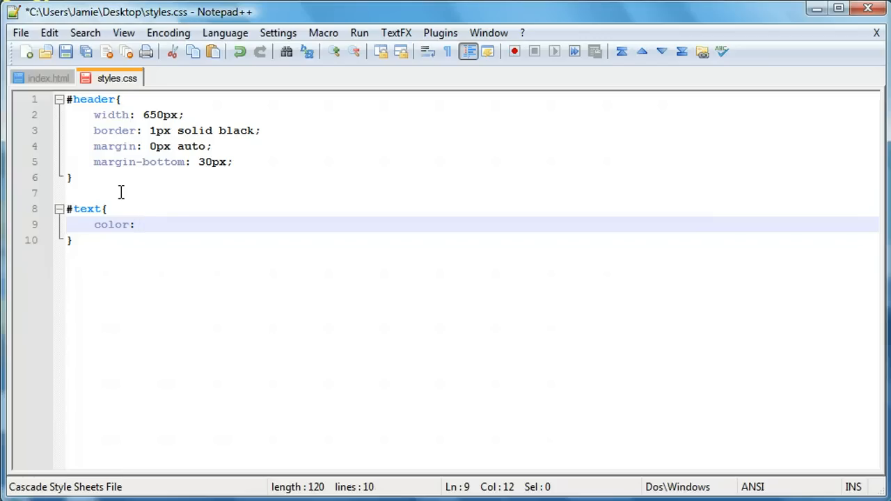
type("red")
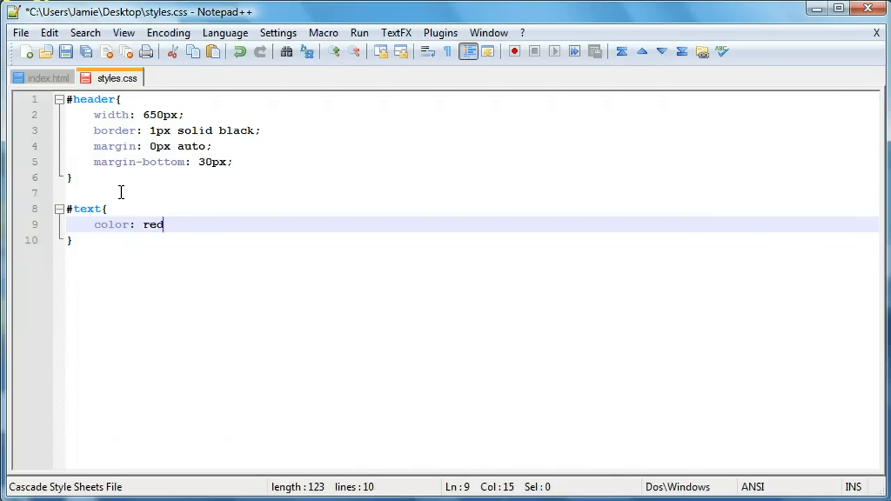
type(";")
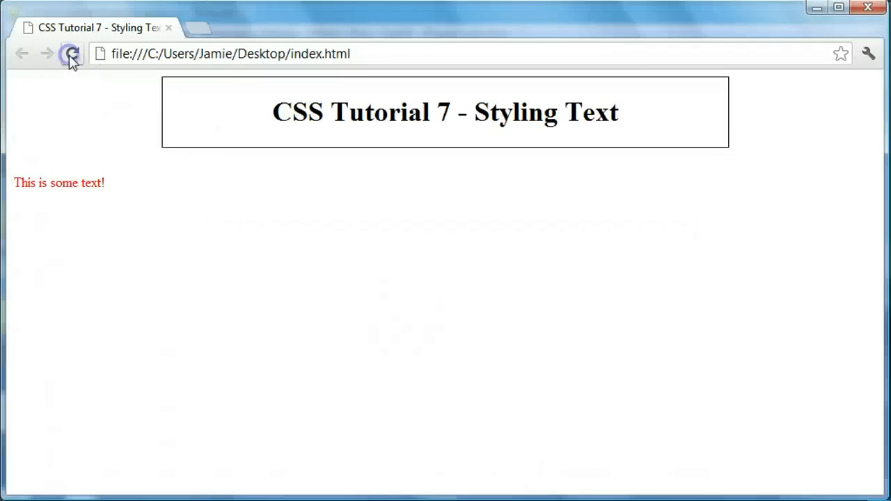
left_click(72, 54)
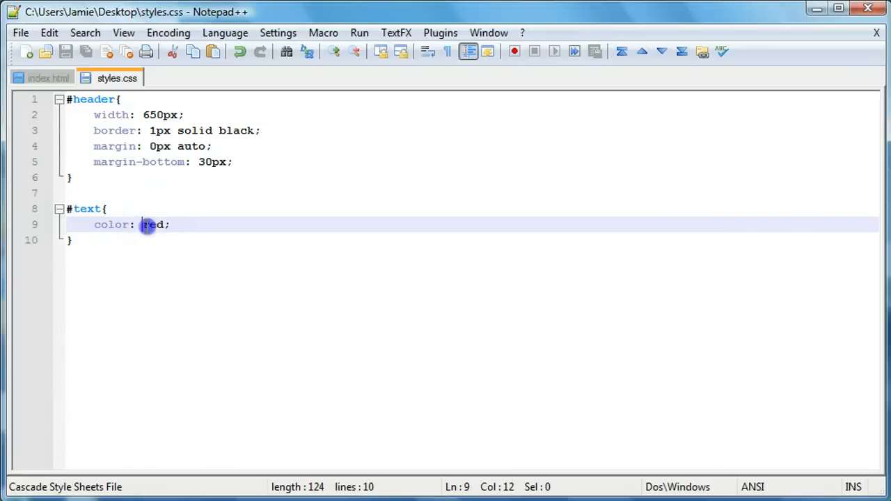
Step: Replace the #text colour red with grey #999999
double_click(152, 224)
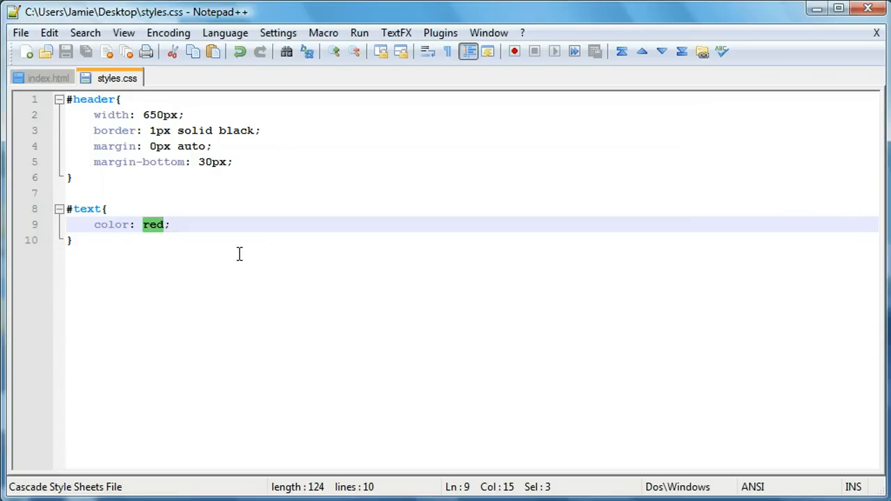
type("#")
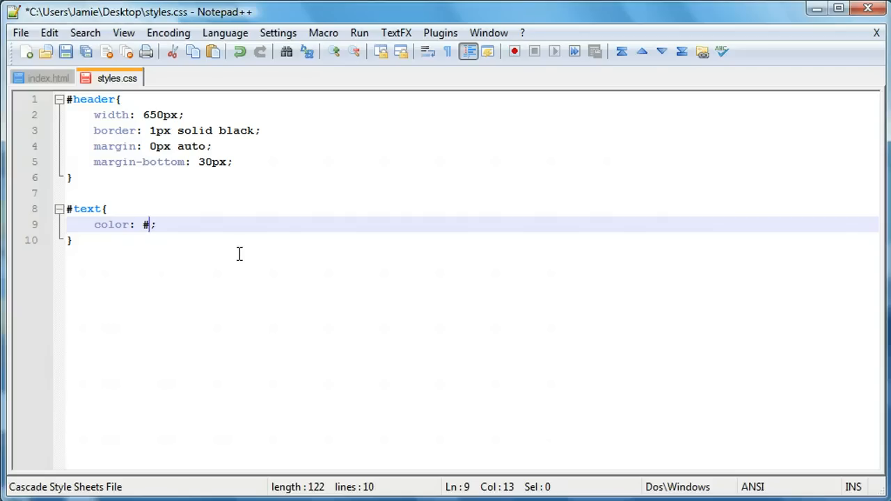
type("999")
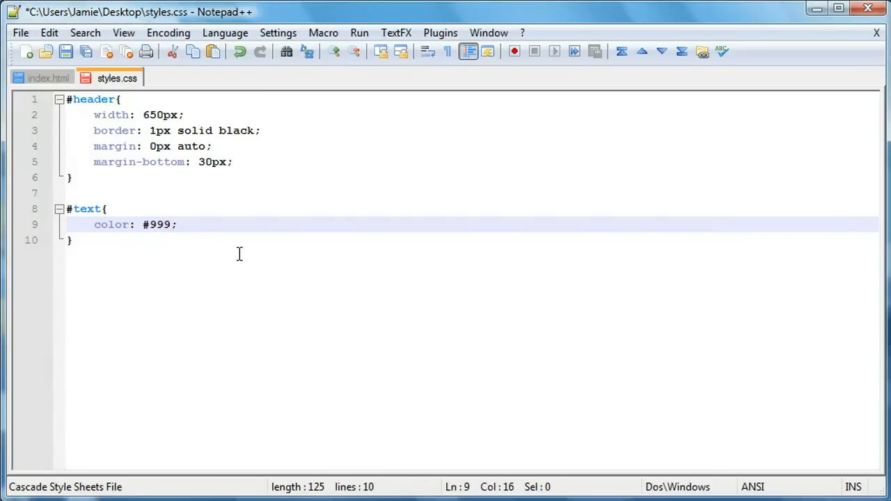
type("999")
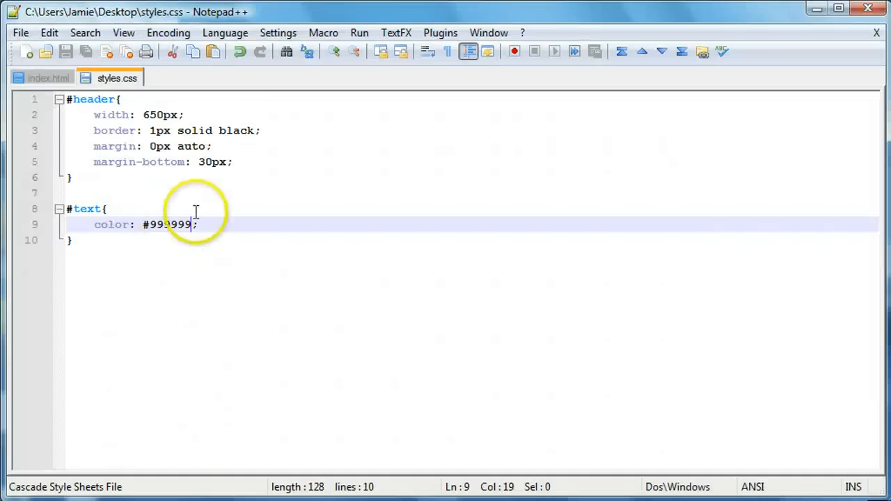
Step: Clear the grey value and set the #text colour to blue
key("BackSpace")
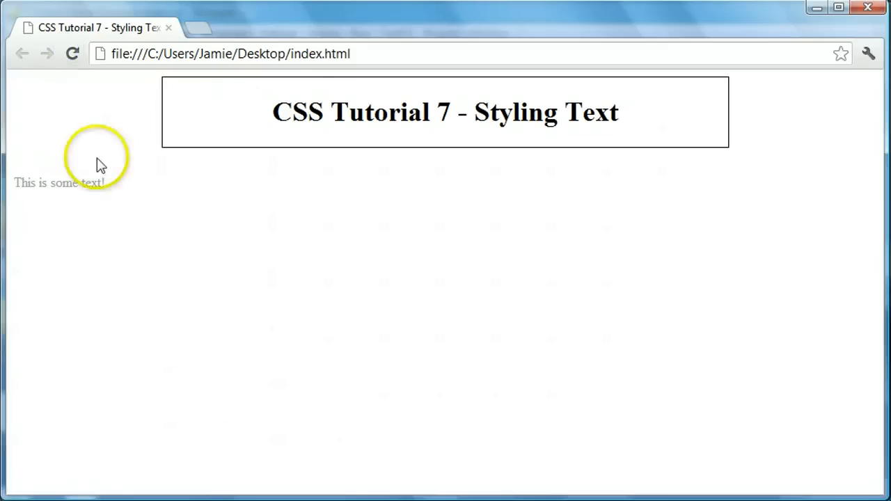
mouse_move(102, 474)
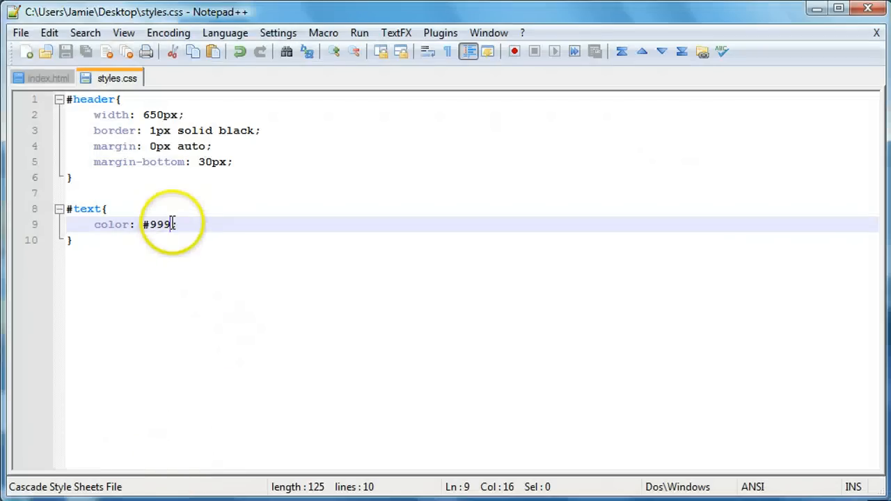
key("BackSpace")
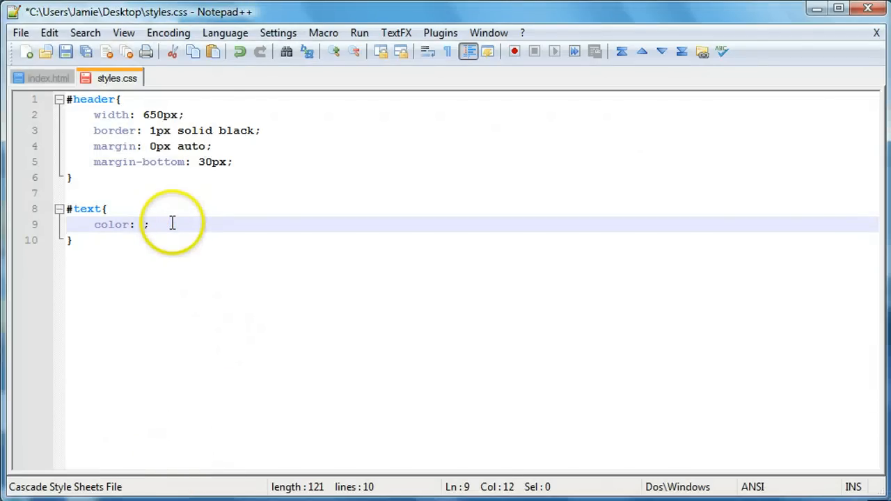
type("blue")
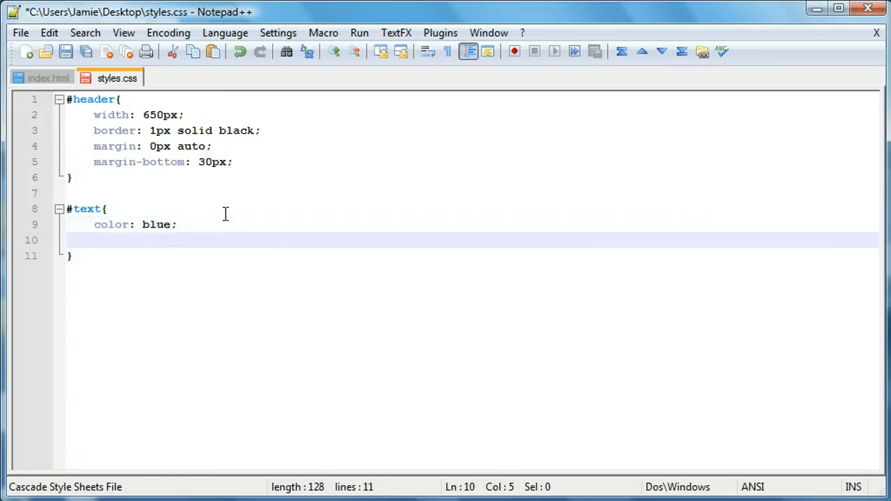
Step: Add text-decoration to #text, first as none, then as underline
type("text-d")
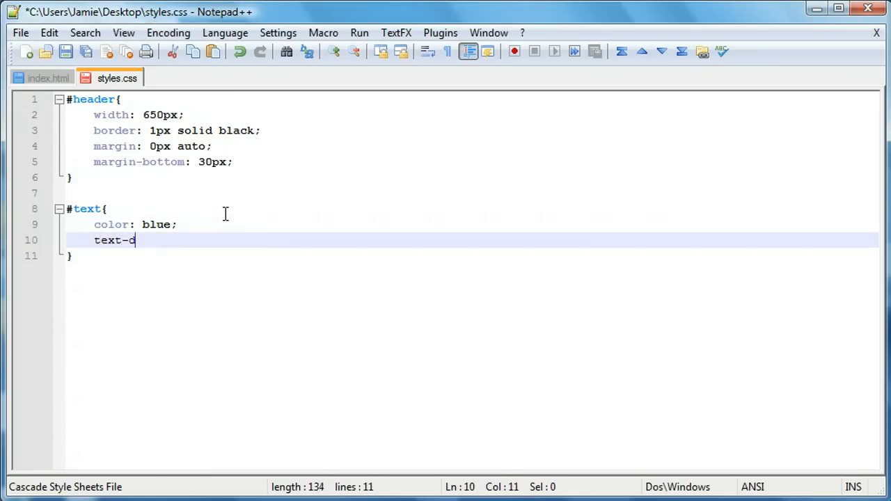
type("ecoration")
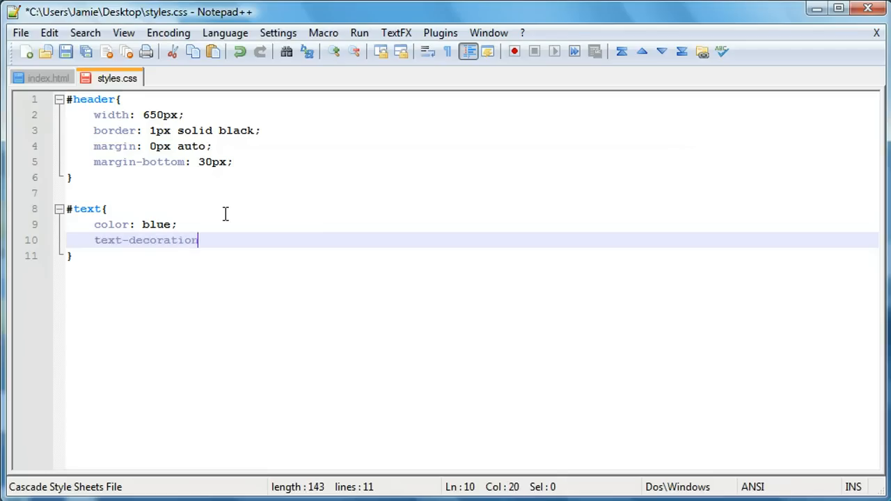
type(":")
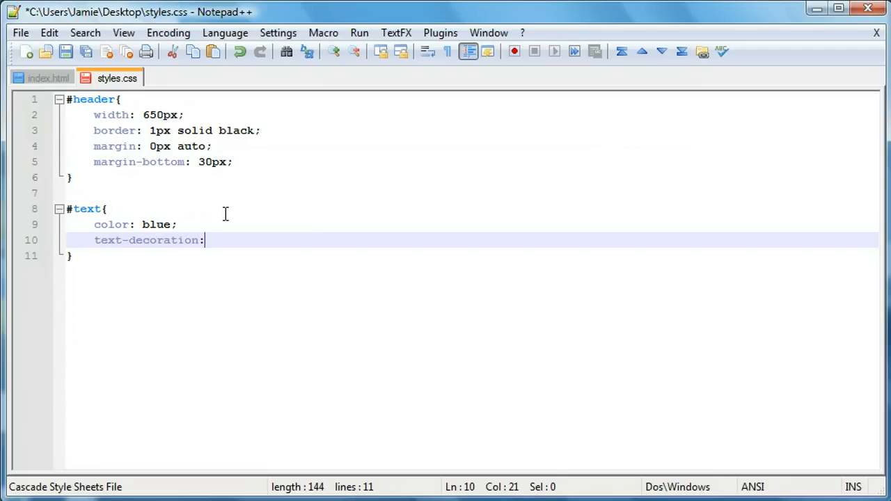
type("none;")
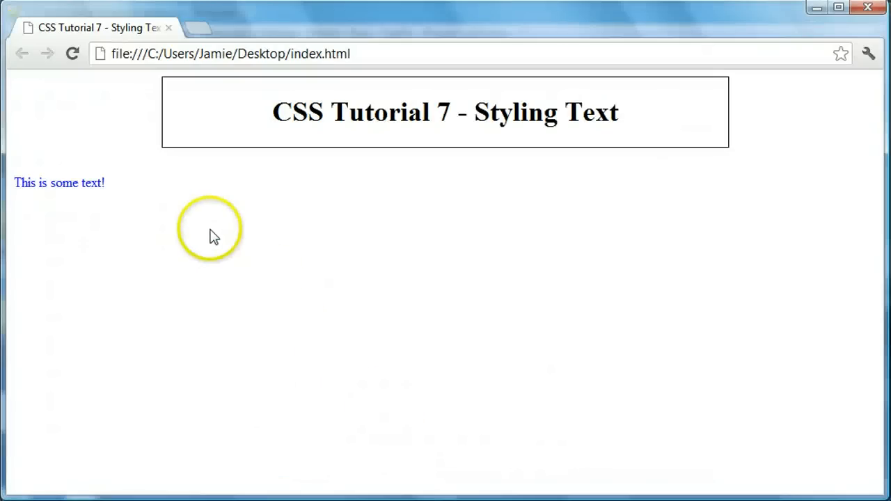
mouse_move(118, 181)
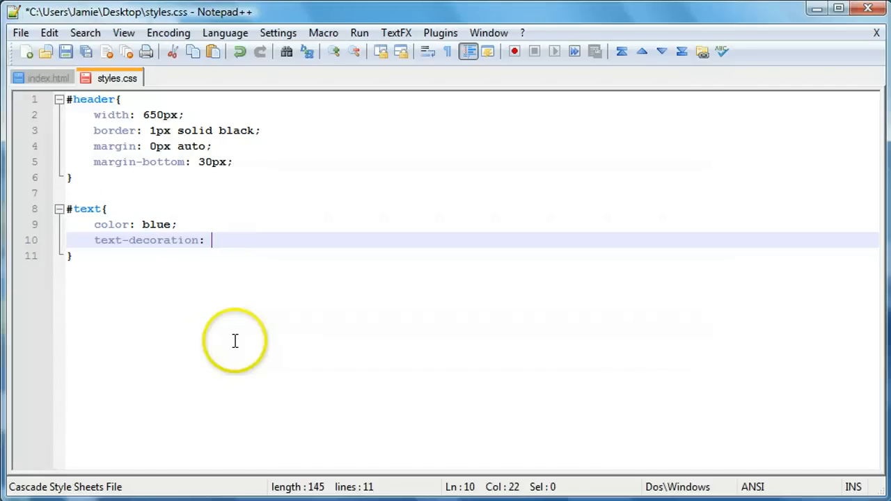
type("un")
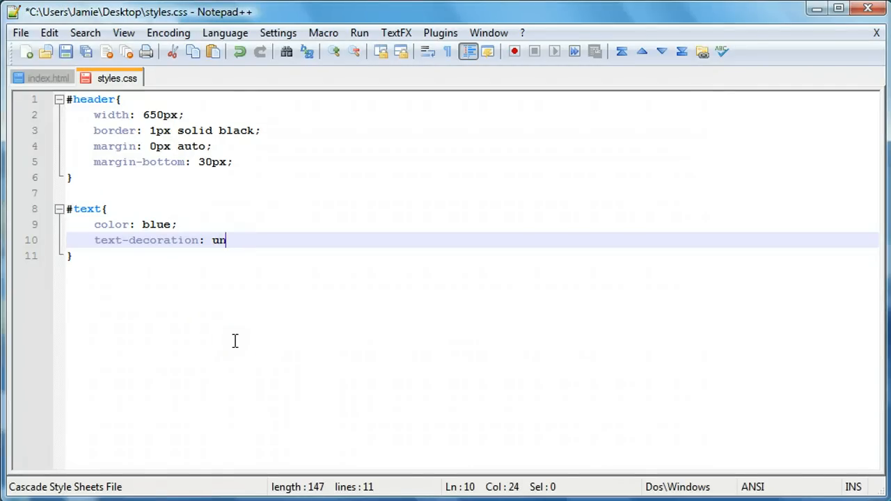
type("derline;")
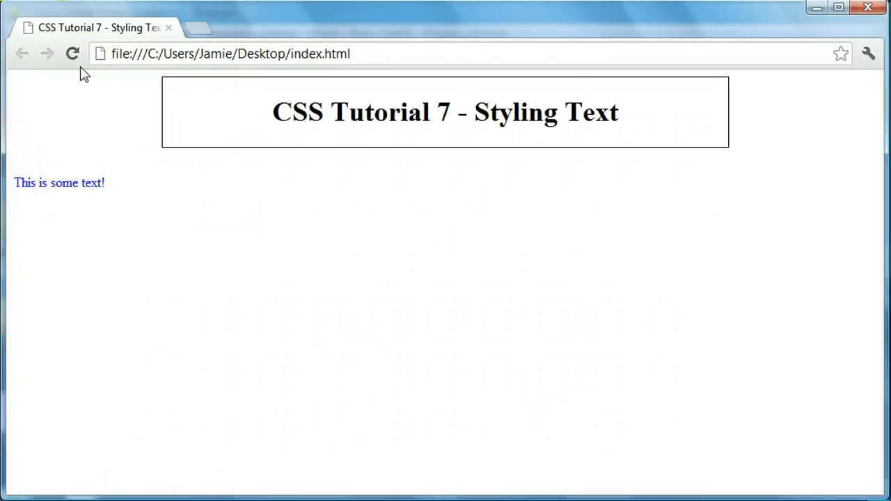
mouse_move(72, 54)
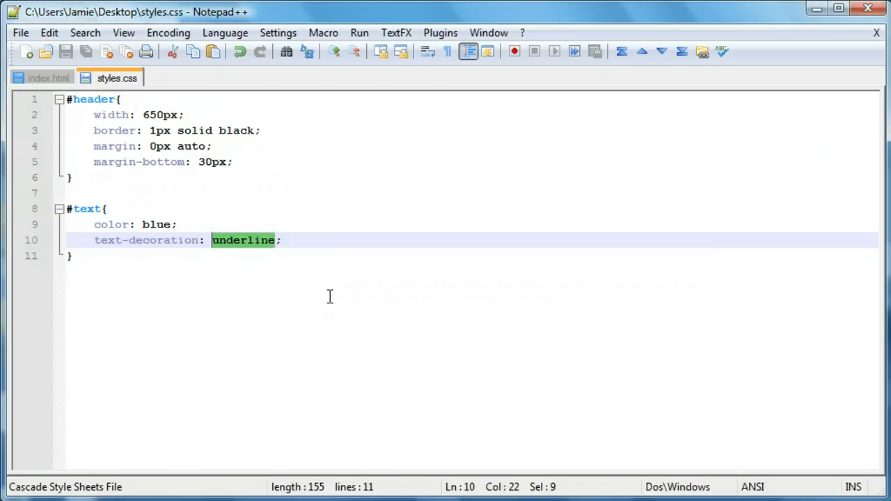
Step: Try line-through and overline decorations on #text, then return to underline
type("lin")
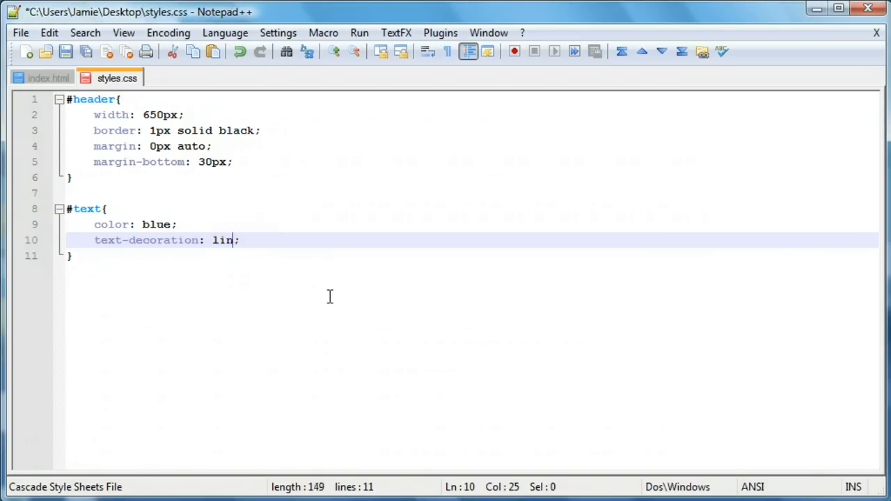
type("e-through")
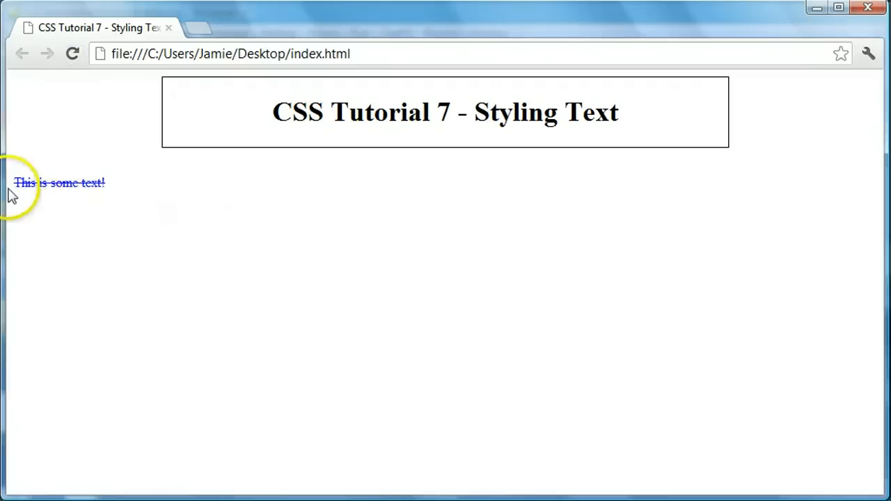
left_click_drag(14, 182, 105, 183)
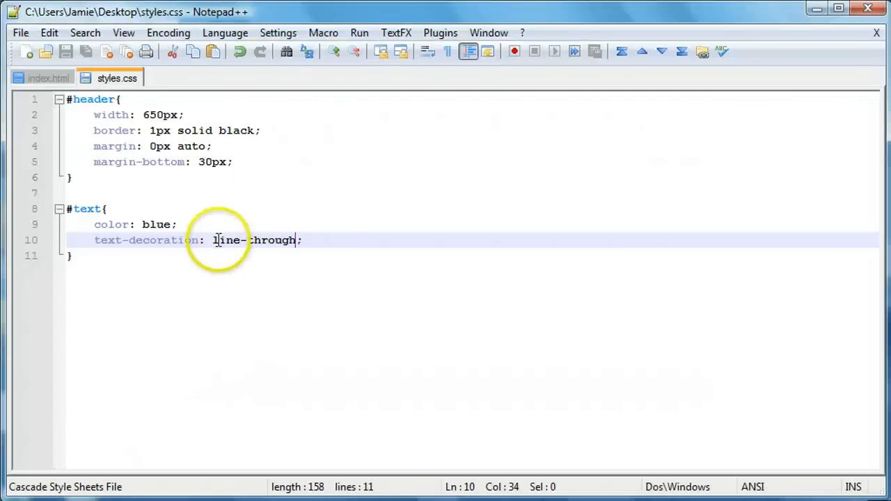
key("Backspace")
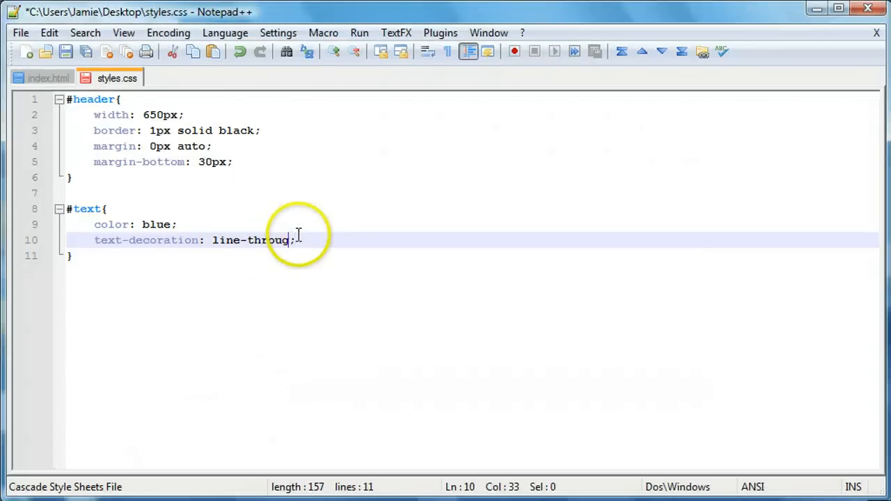
type("overline")
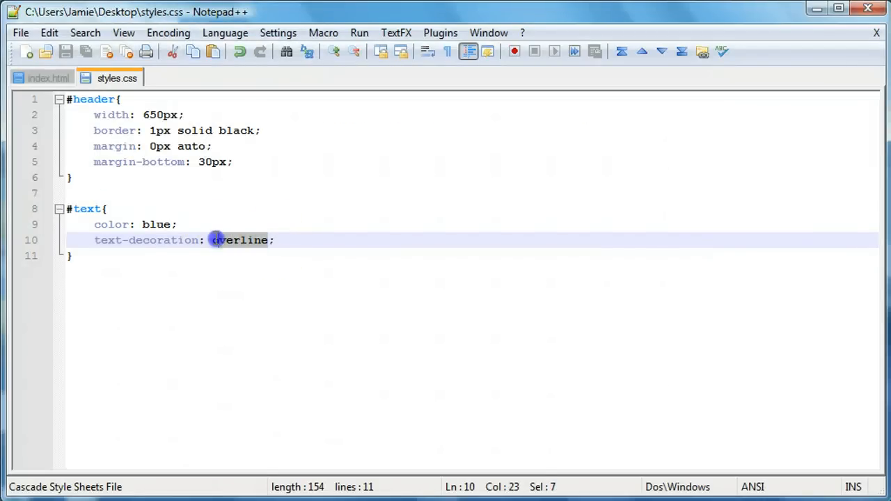
type("underl")
type("f")
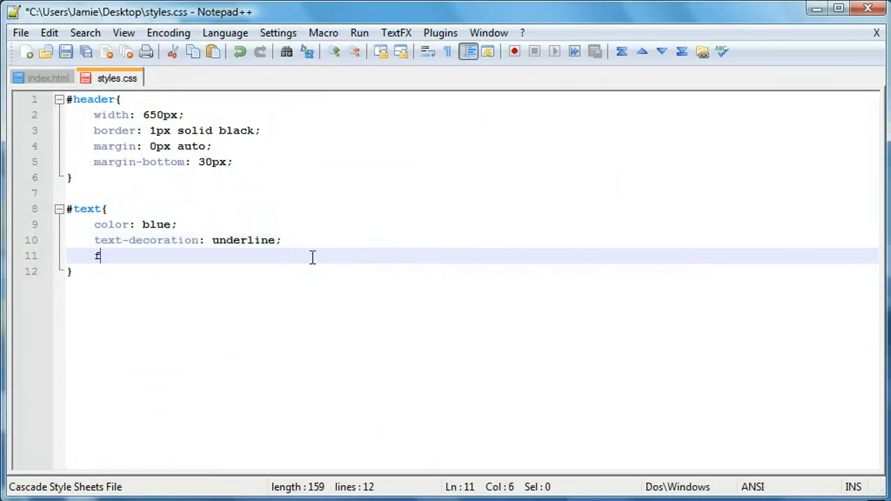
Step: Give #text a font-family of Times New Roman, then replace it with Arial
type("ont-fam")
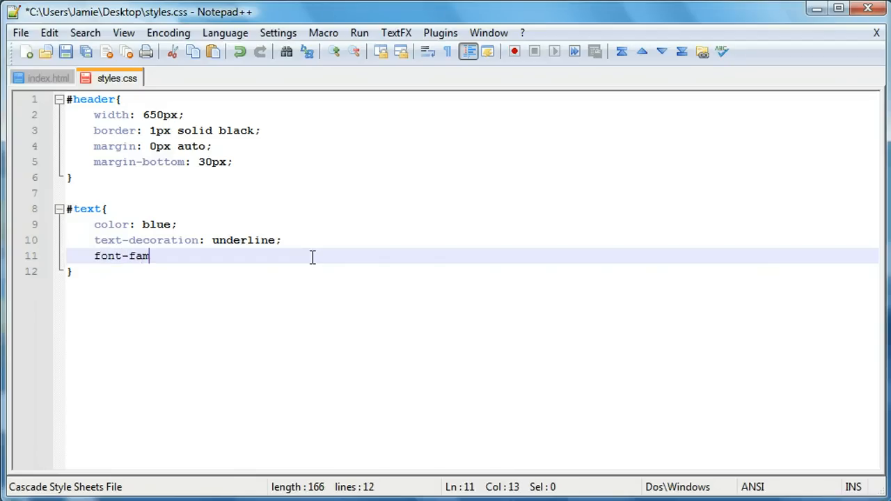
type("ily:")
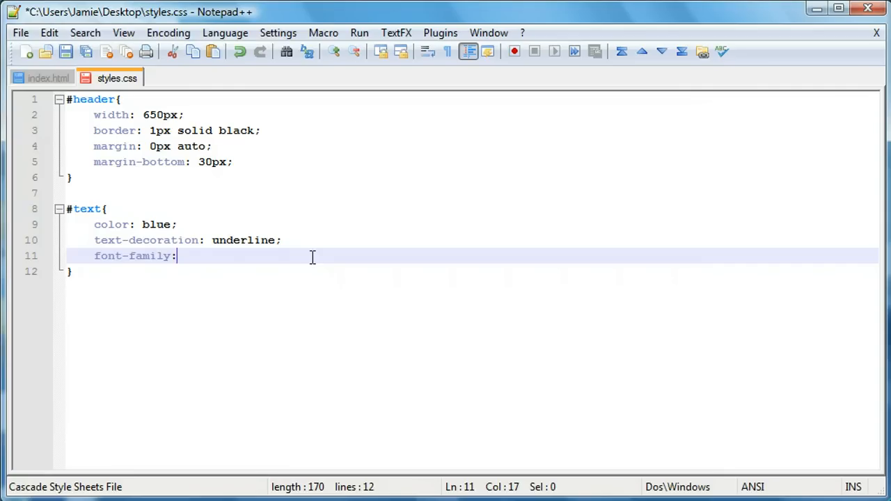
type("T")
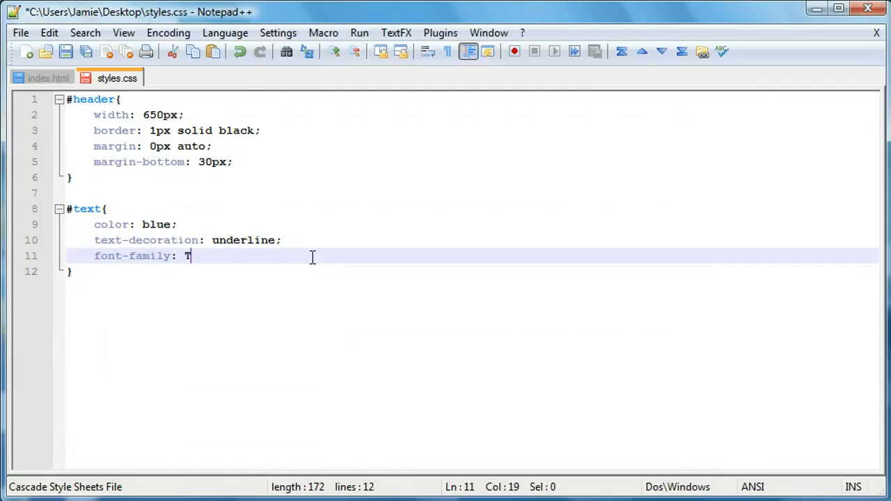
type("imes New Roman")
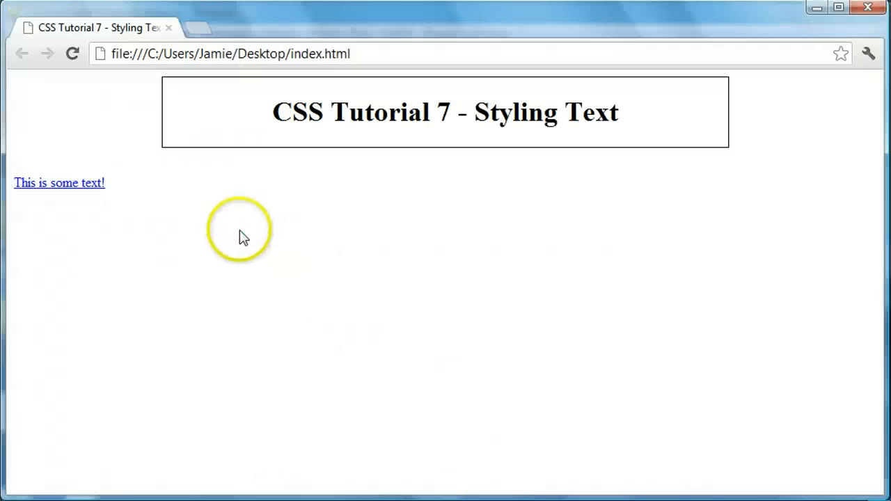
mouse_move(167, 235)
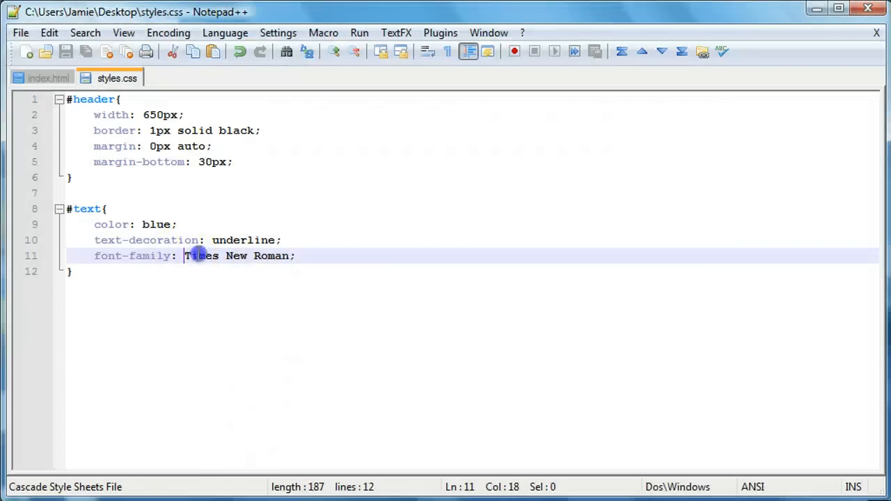
type("Arial")
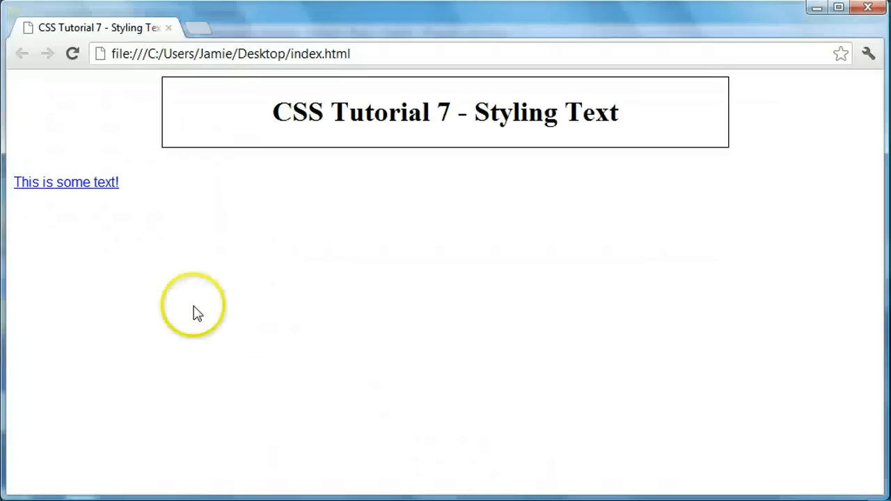
mouse_move(151, 204)
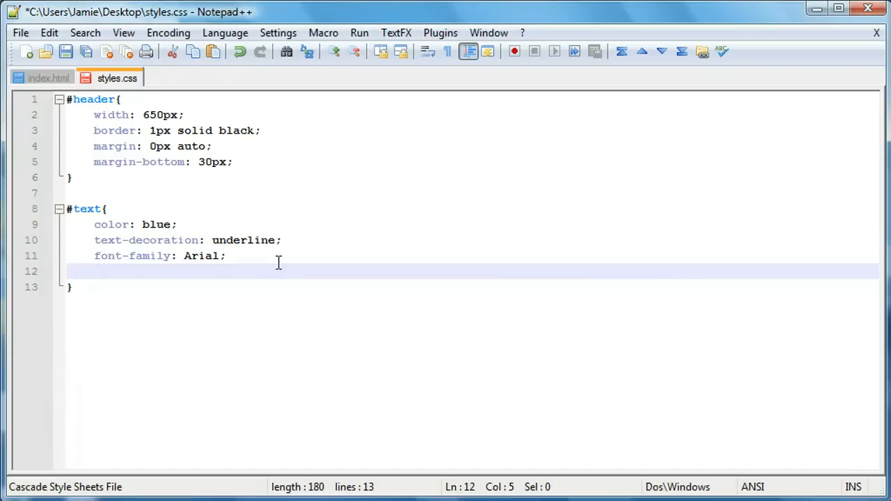
Step: Add a font-style: italics; declaration to the #text rule
type("font-sty")
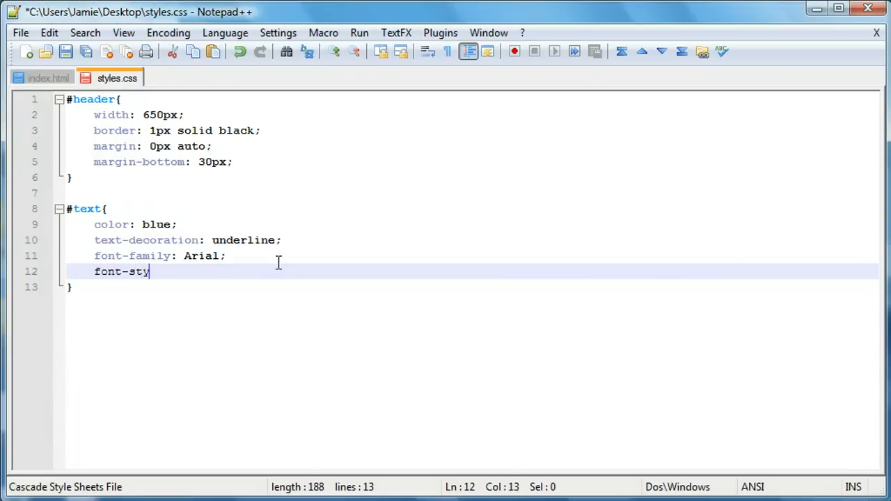
type("le:")
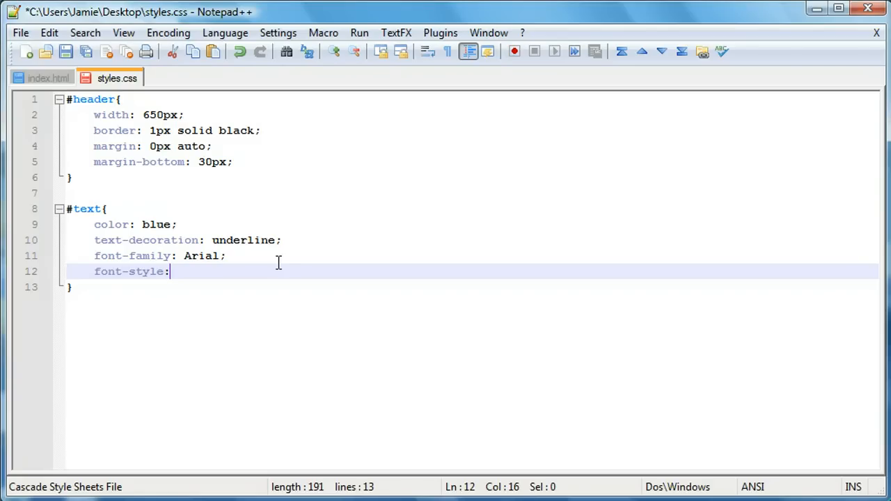
type("\" \"")
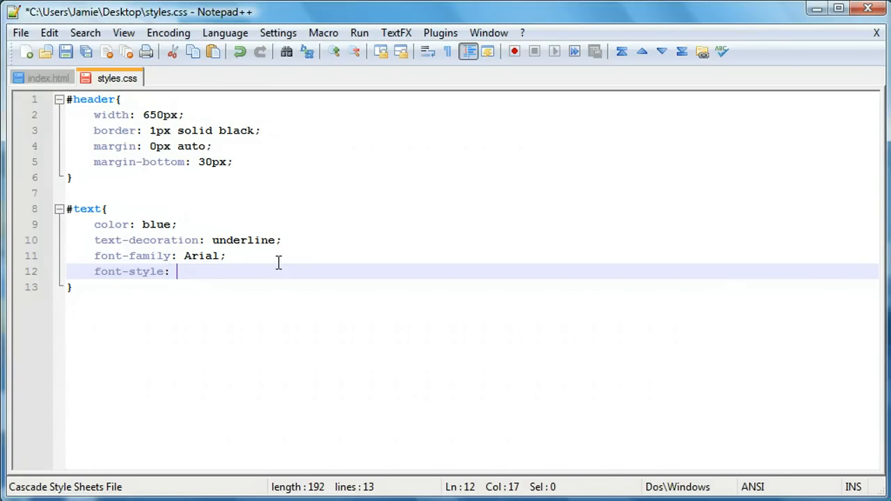
type("italic")
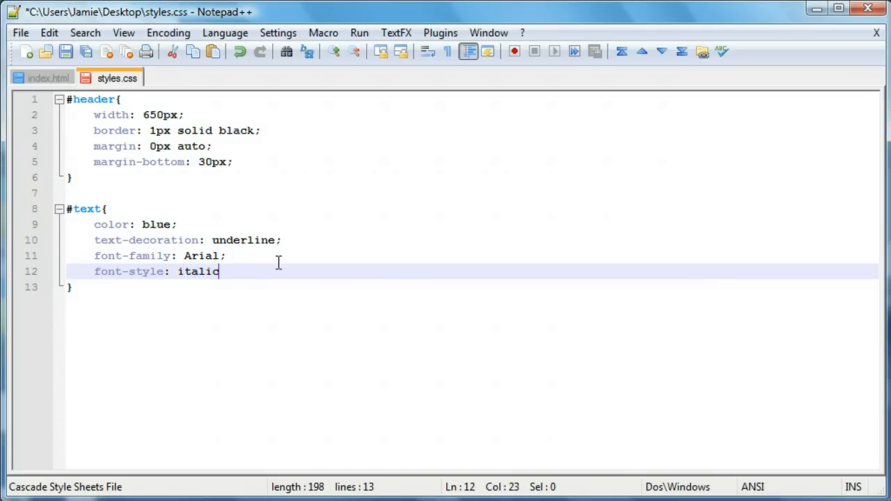
type("s;")
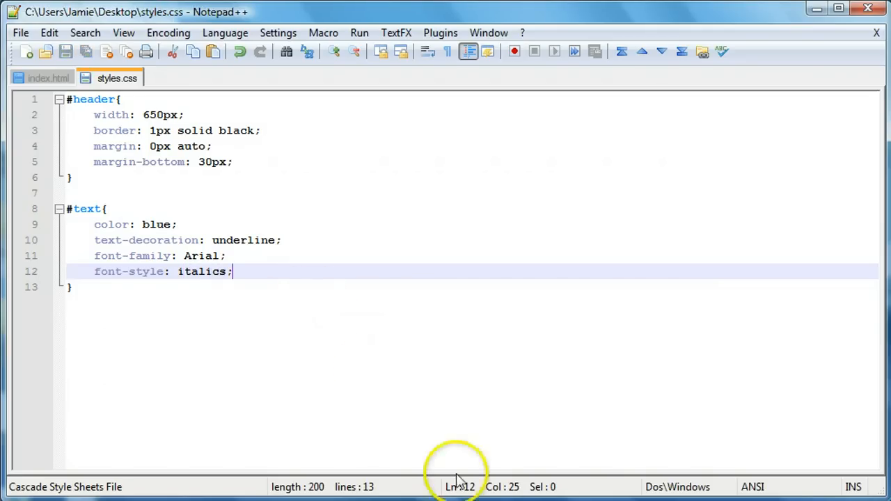
mouse_move(241, 484)
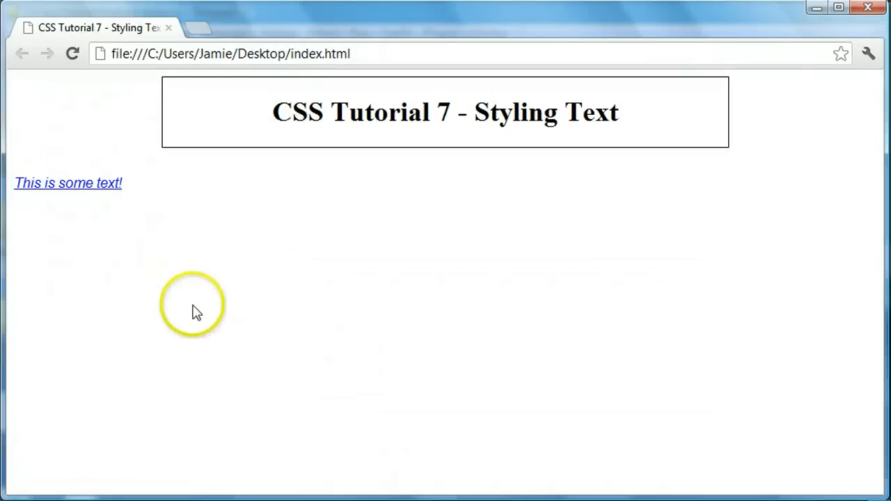
mouse_move(252, 270)
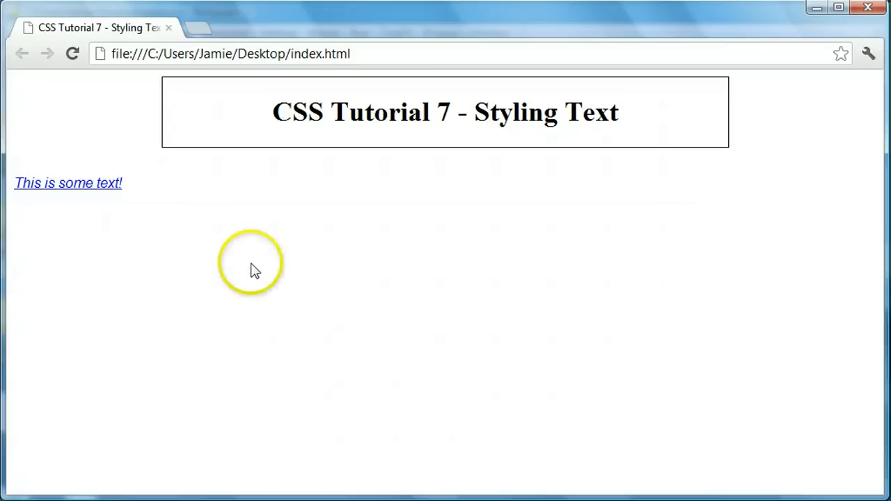
mouse_move(122, 195)
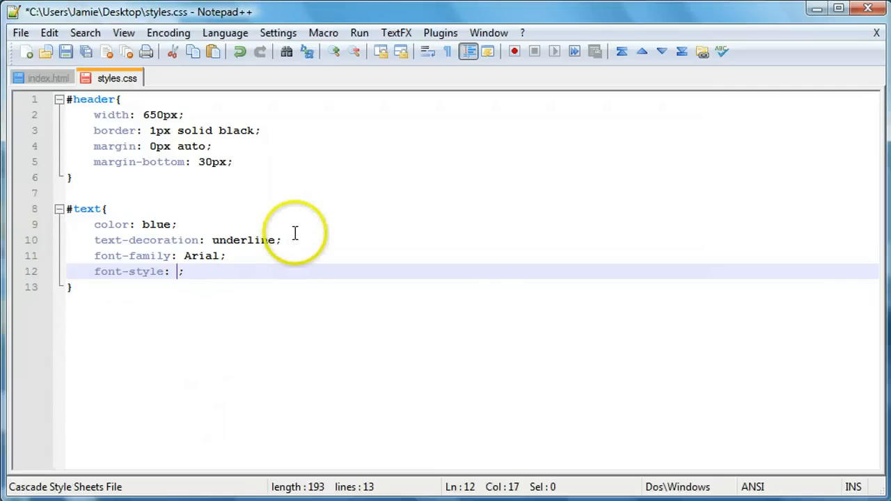
Step: Try oblique and italic font styles, then set font-style to none
type("oblique")
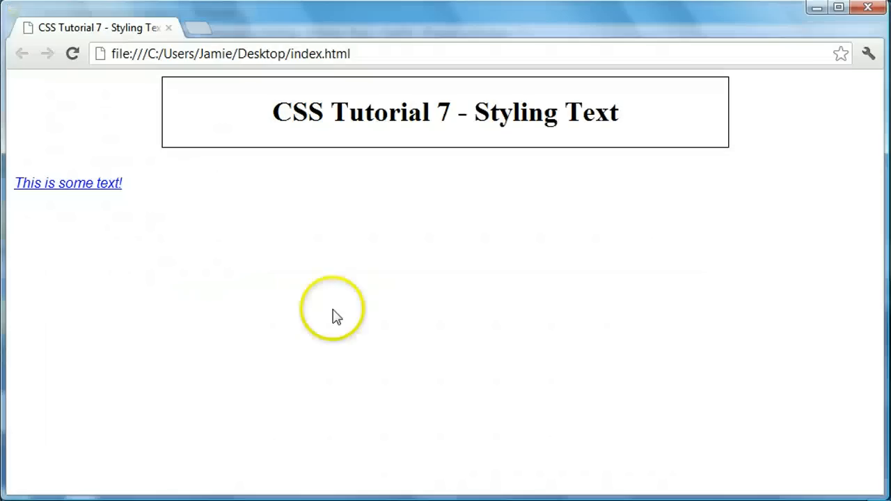
mouse_move(49, 376)
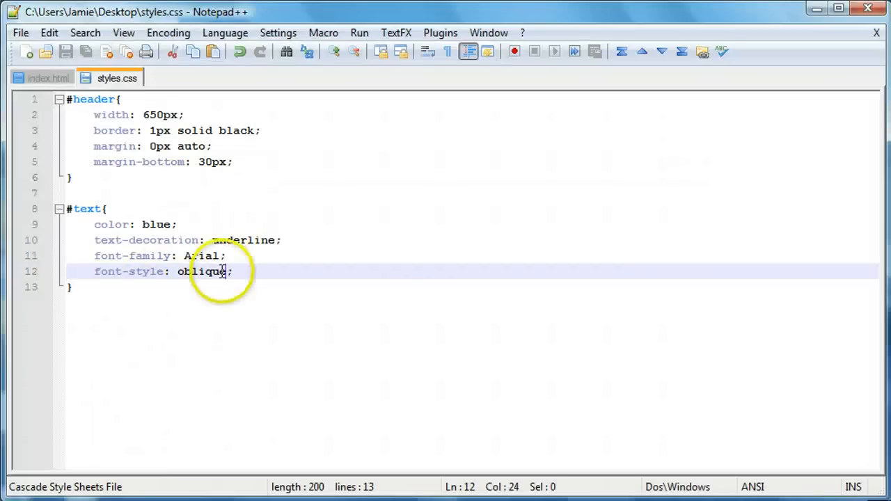
double_click(201, 271)
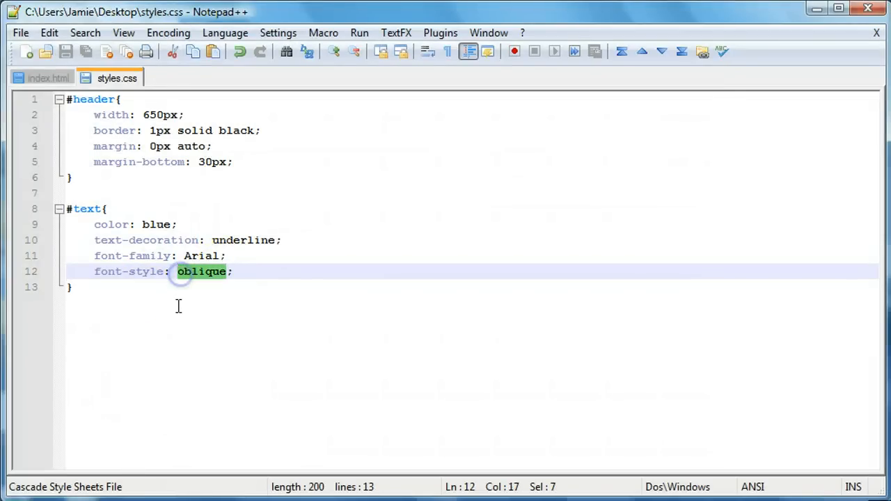
type("italic")
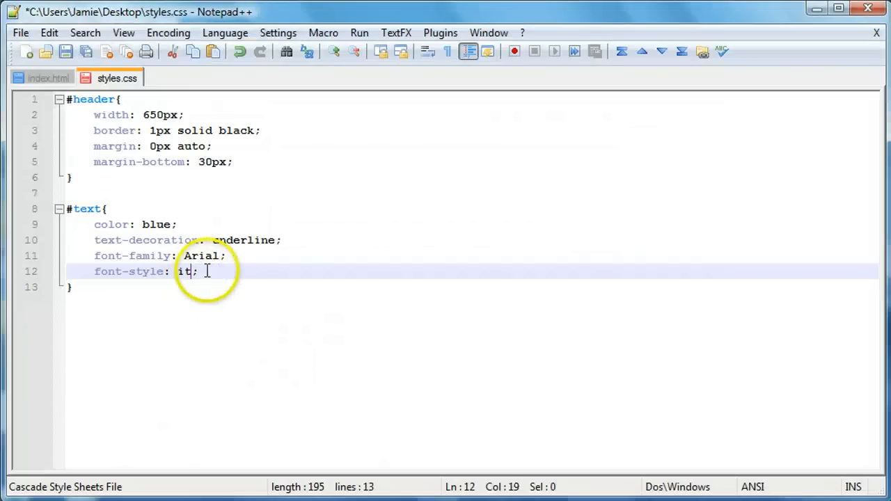
key("BackSpace")
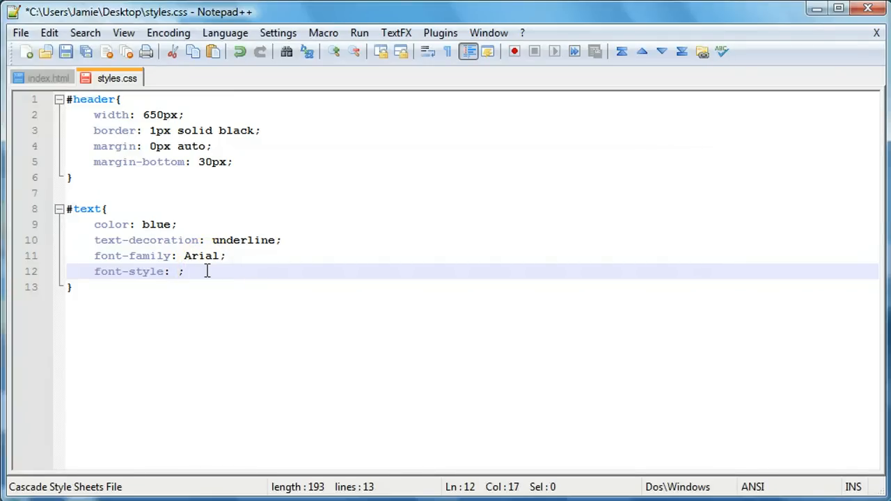
type("none")
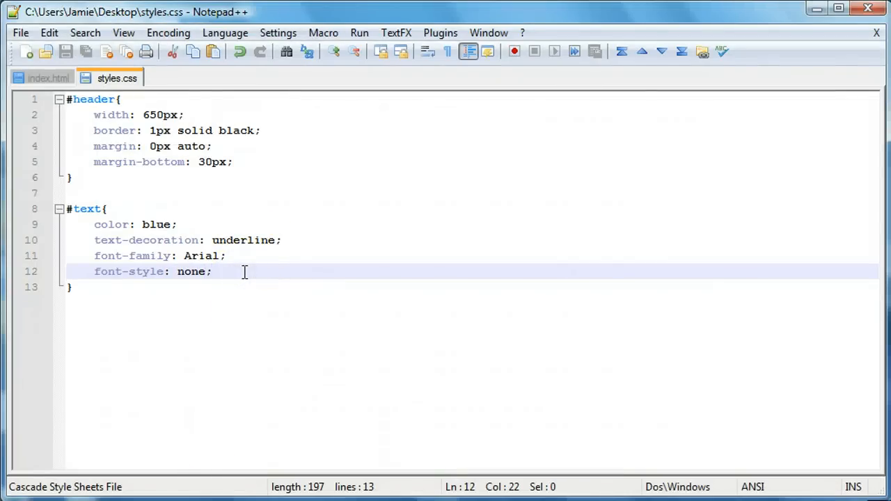
Step: Add 'font-weight: bold;' after font-style in the #text rule
type("font-")
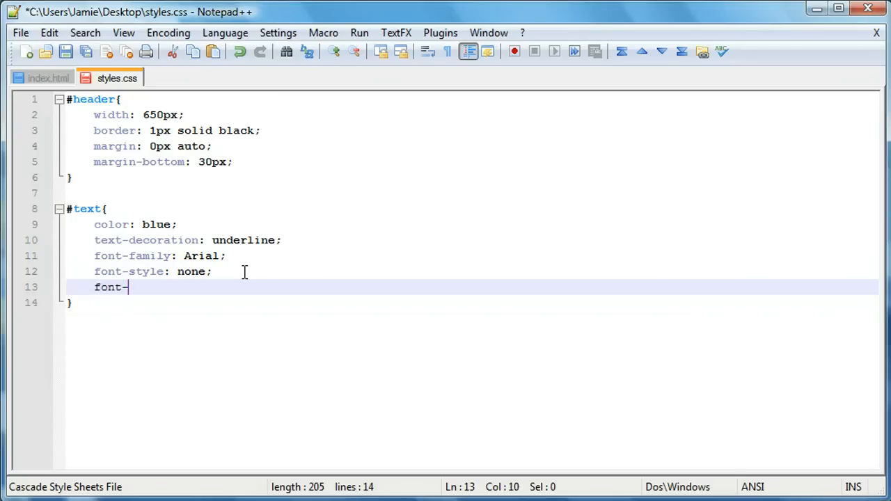
type("weight:")
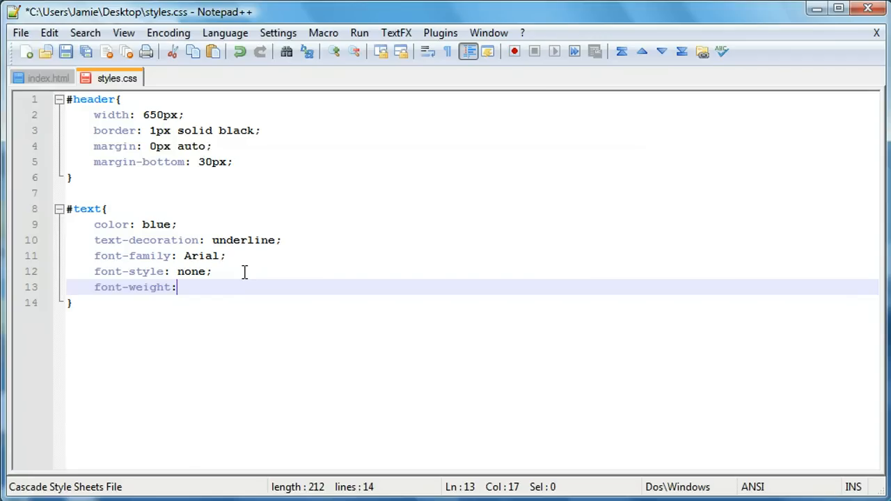
type("bold;")
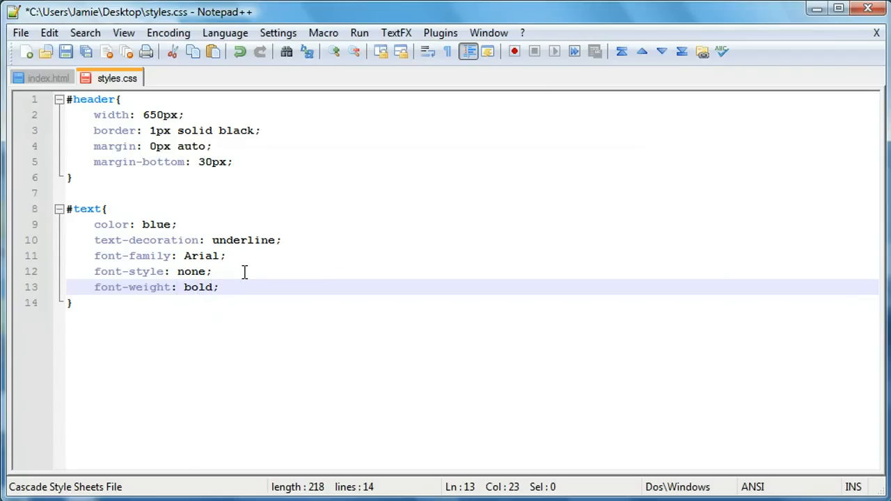